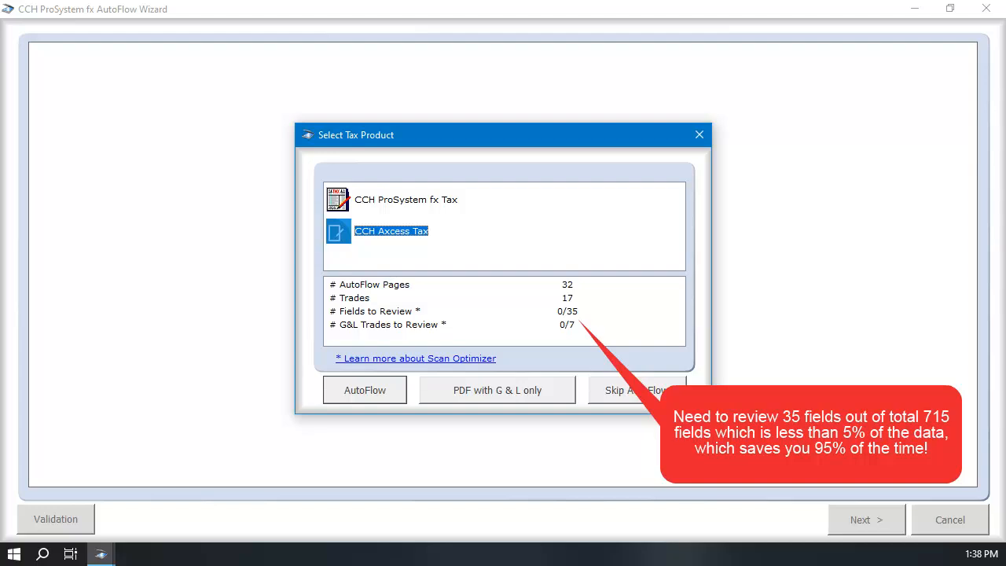
# Choose AutoFlow as the tax product to reach the extracted clients list.
pyautogui.click(365, 390)
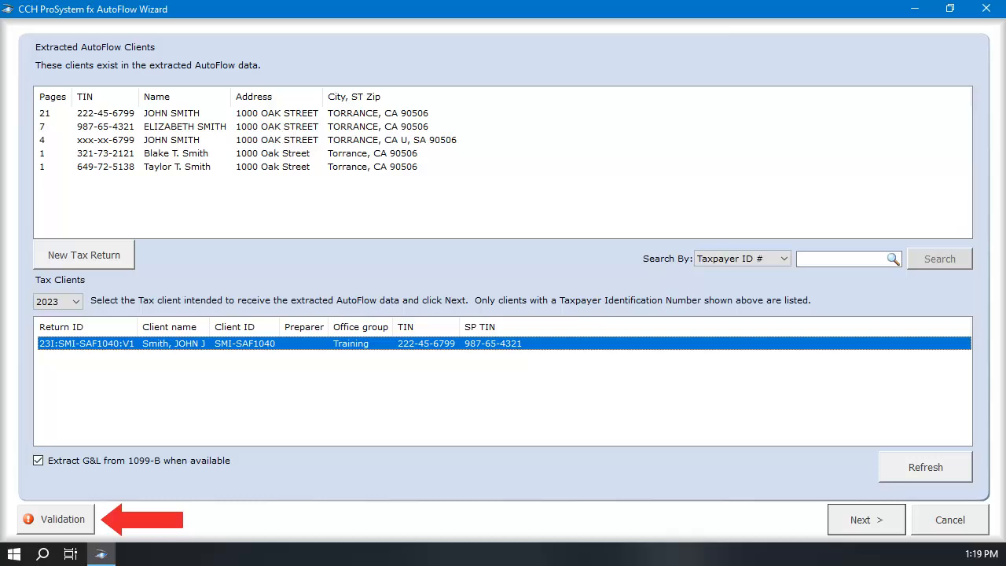
# Start Scan Validation for the John & Elizabeth Smith scan showing the W-2 fields.
pyautogui.click(864, 519)
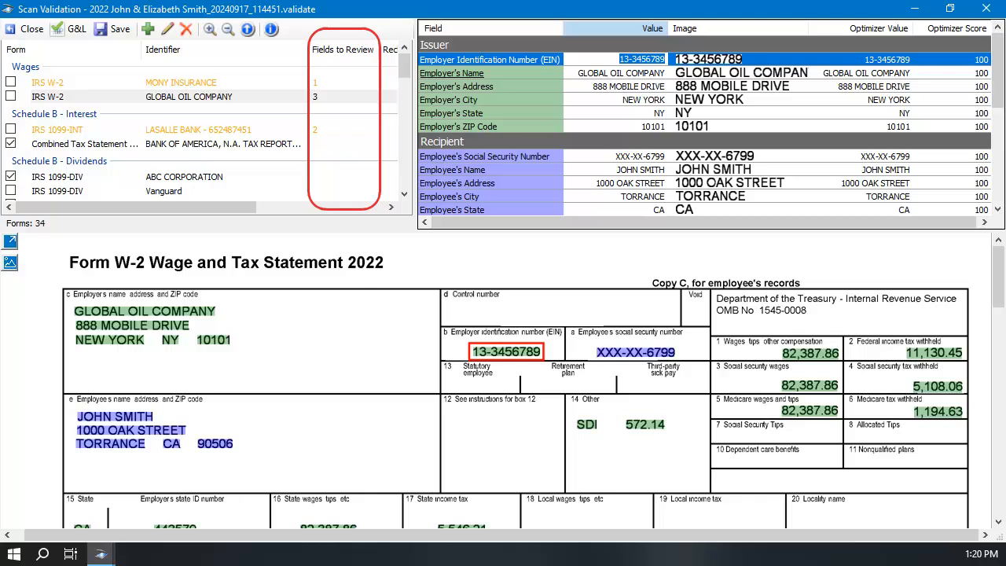
pyautogui.scroll(-3)
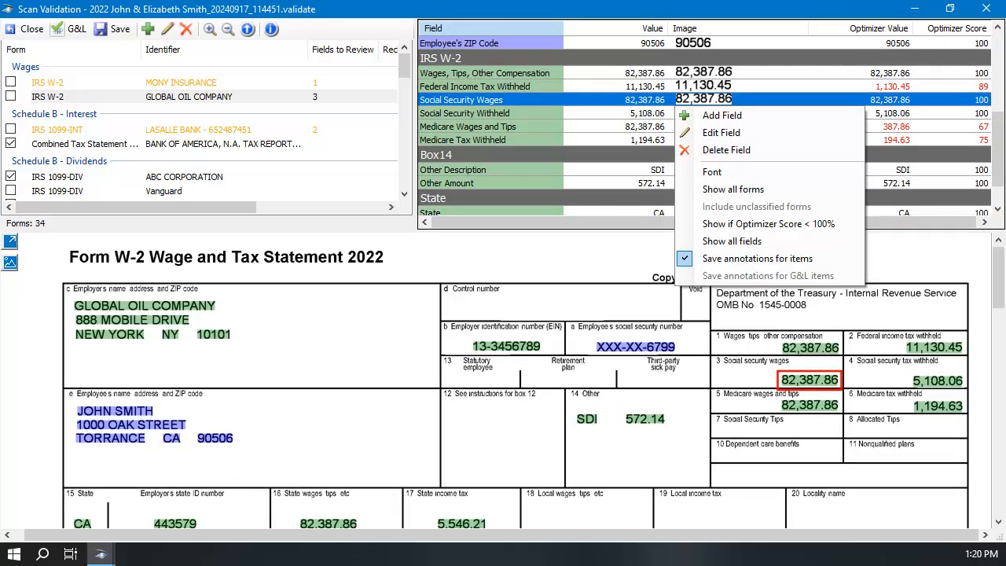
pyautogui.moveTo(767, 223)
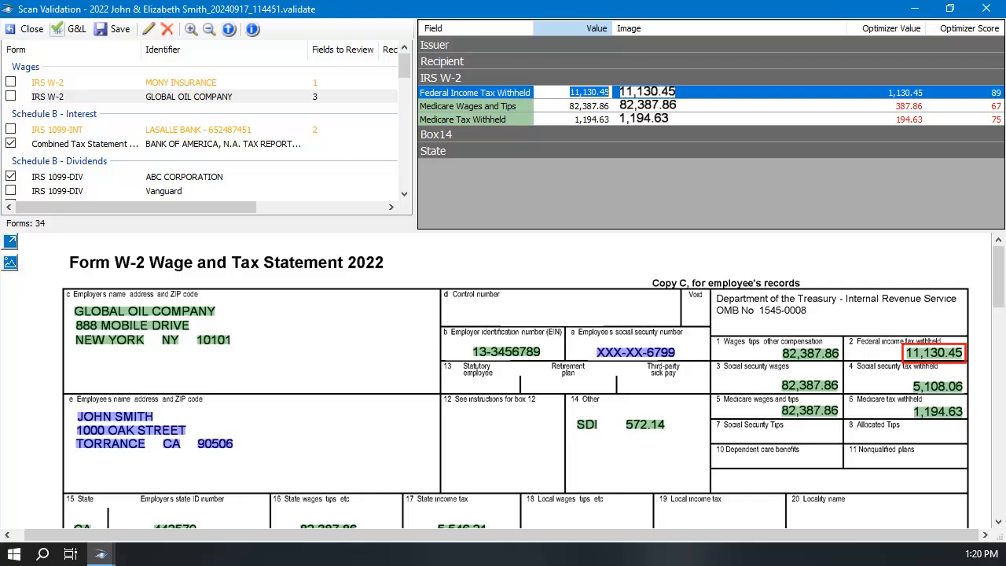
# Check the W-2 Medicare wages, then the 1099-INT investment expenses against the scans.
pyautogui.click(468, 106)
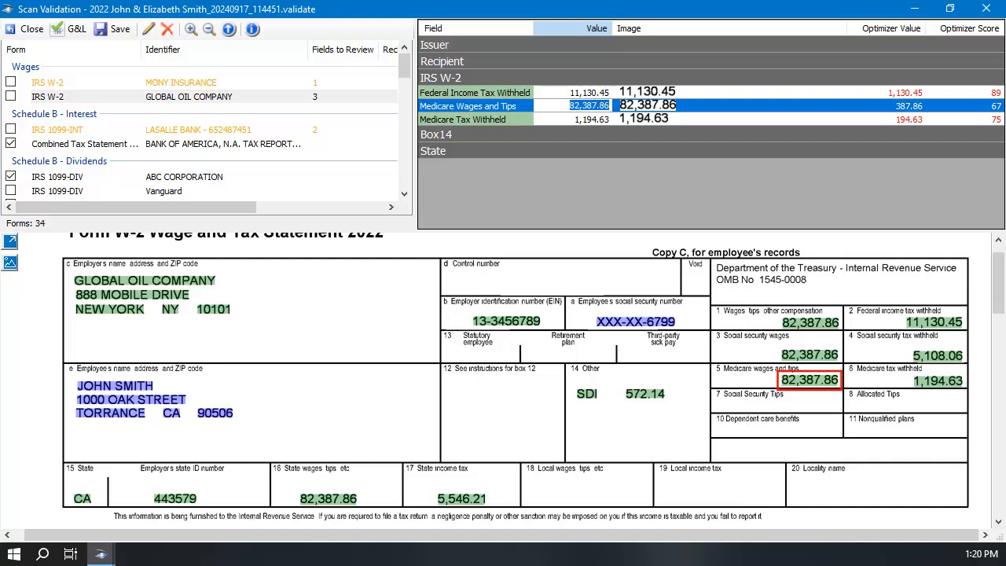
pyautogui.click(464, 120)
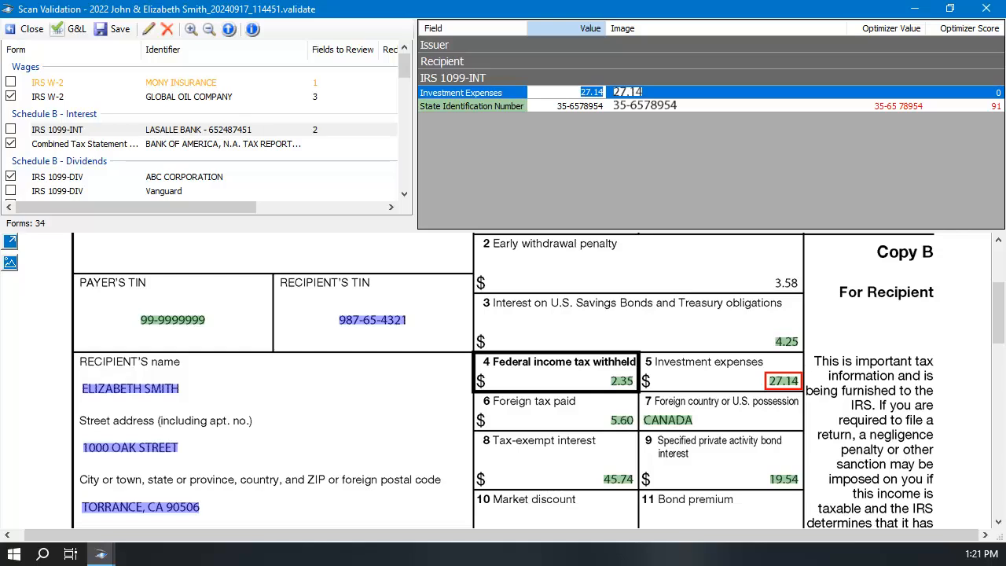
pyautogui.click(472, 105)
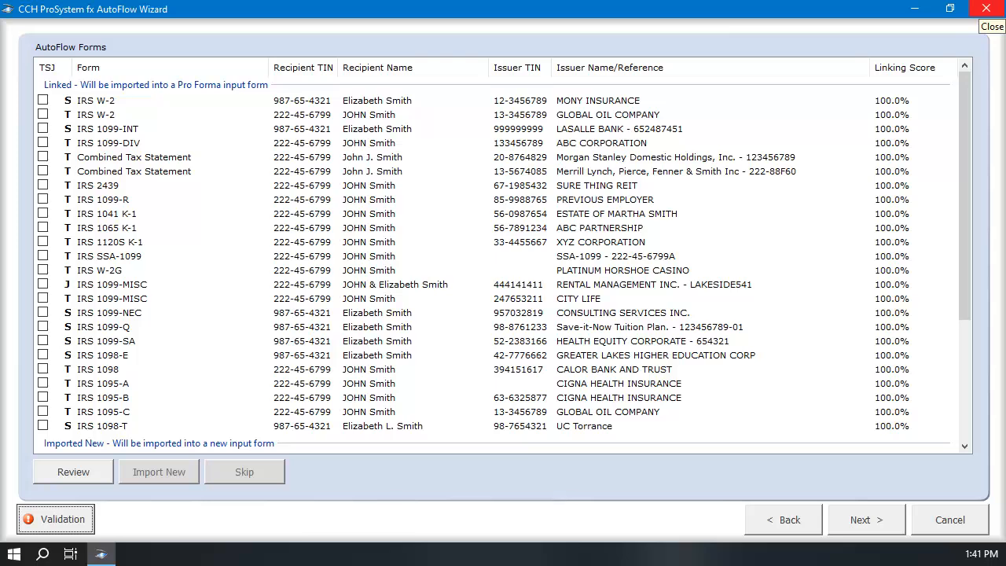
# Import the linked forms into Tax and acknowledge the completion message.
pyautogui.click(865, 519)
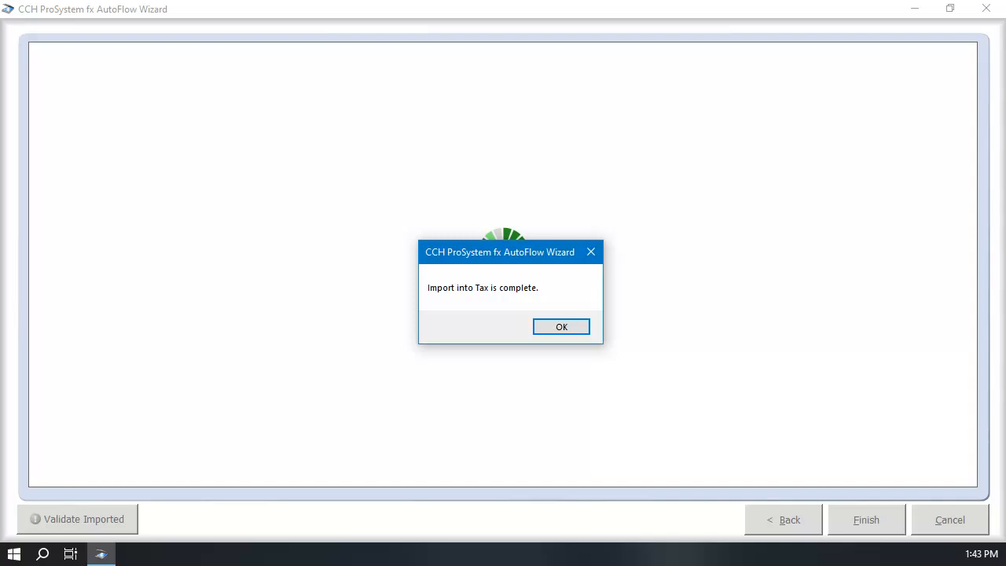
pyautogui.click(561, 326)
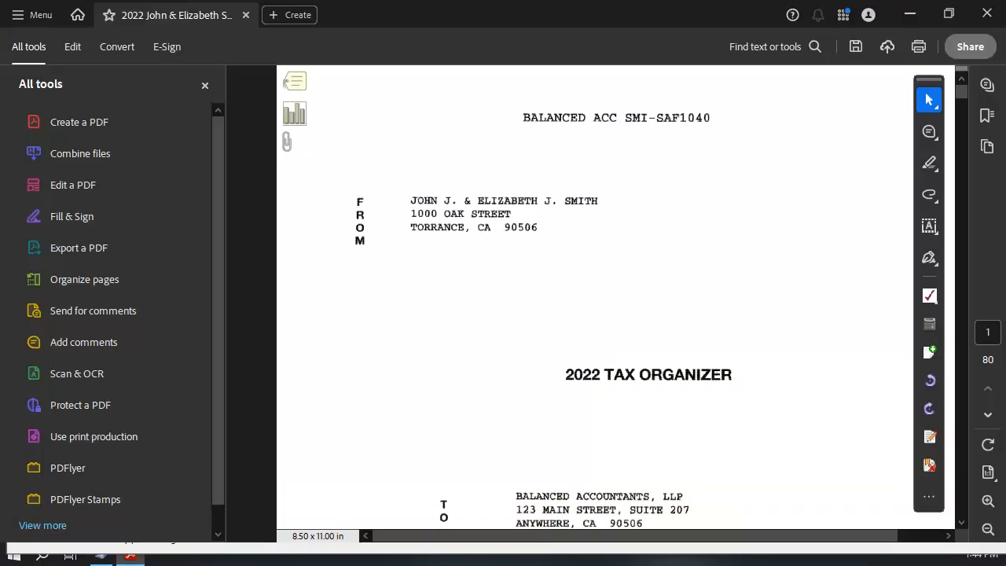